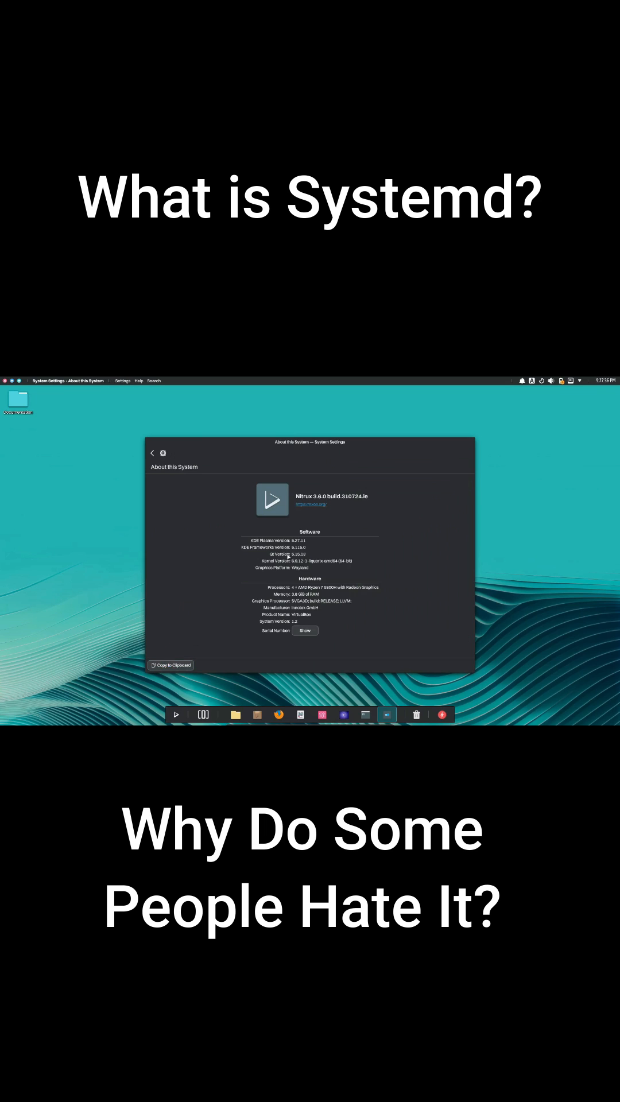
Step: Close the About this System page and launch Firefox from the dock
double_click(323, 560)
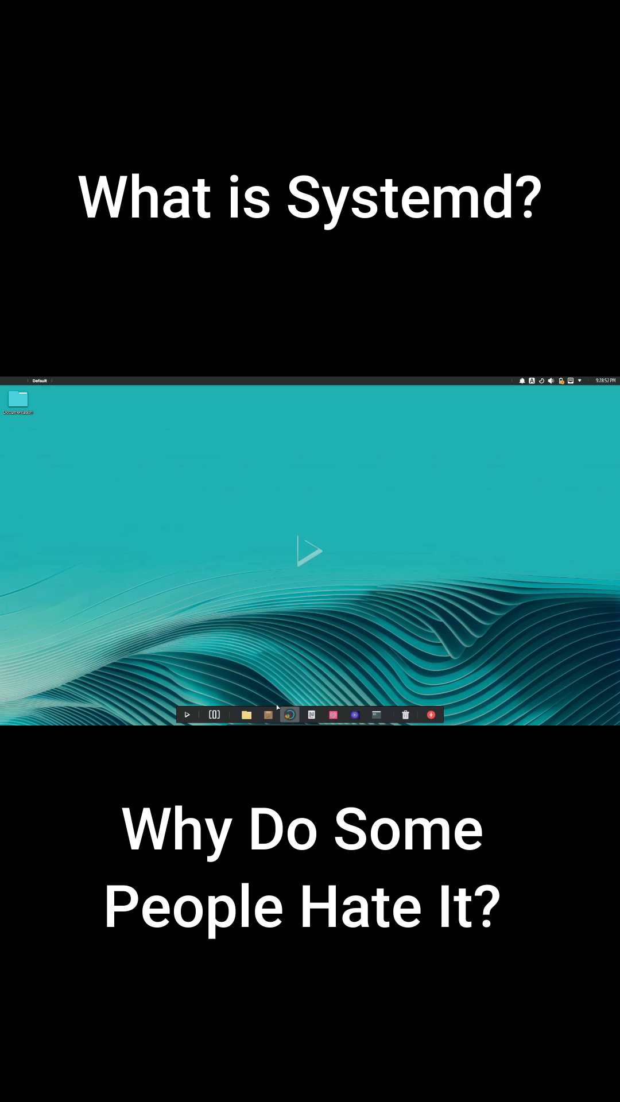
click(289, 714)
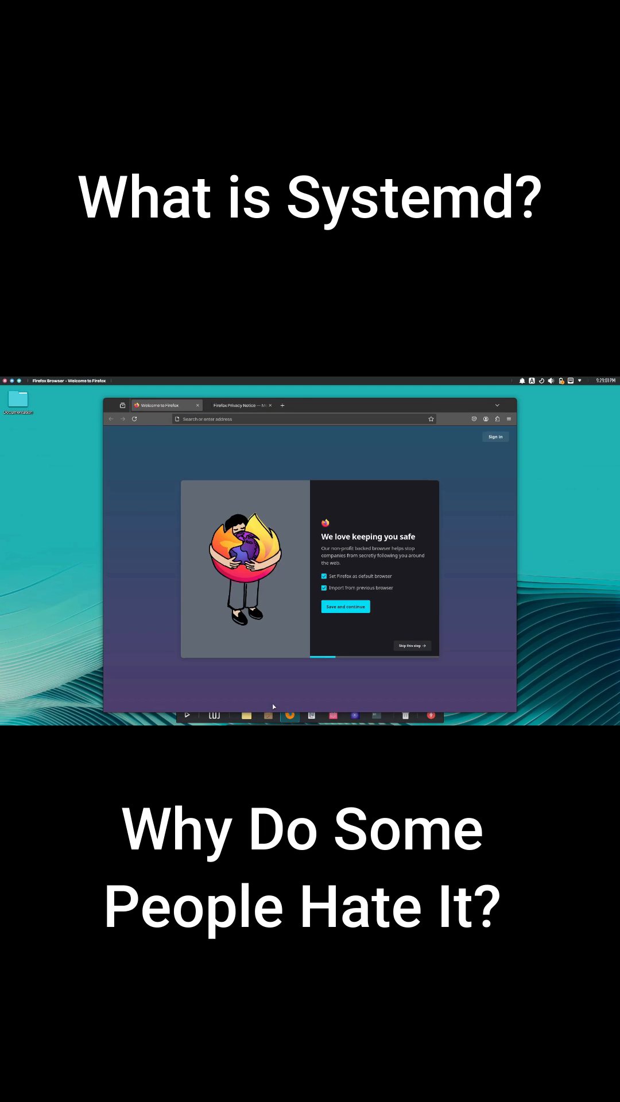
Step: View the Firefox version in the About Firefox dialog, then quit Firefox
click(510, 419)
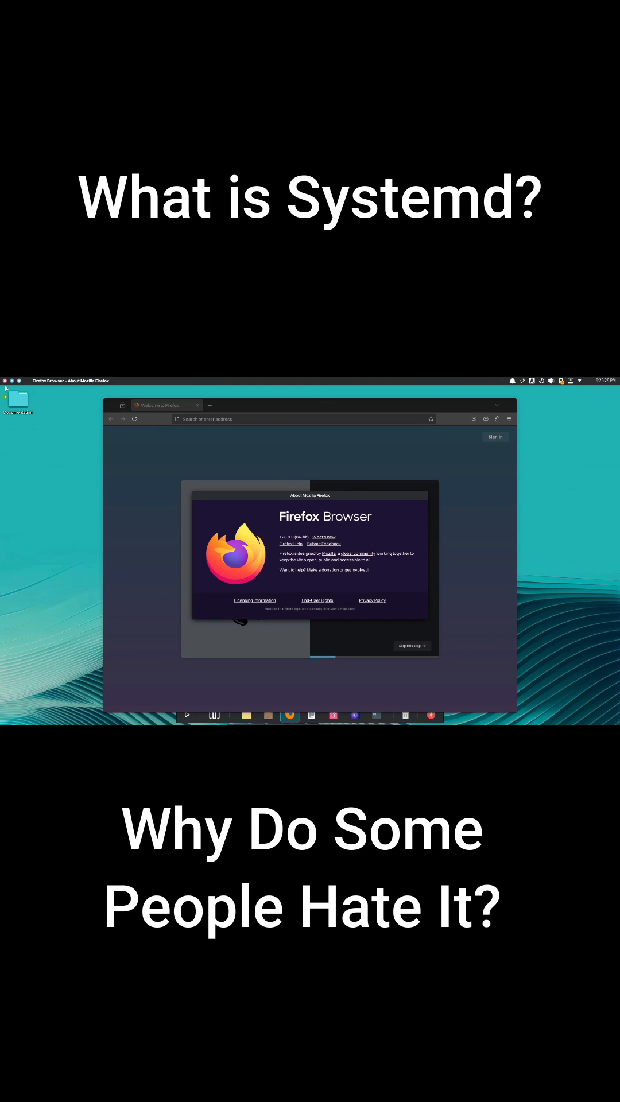
click(7, 382)
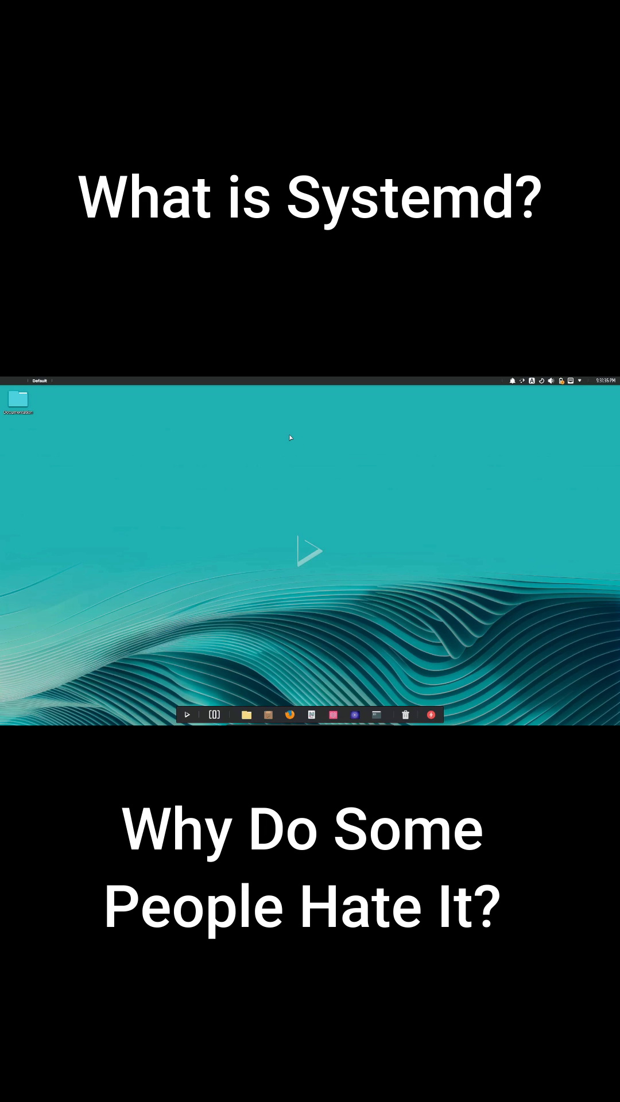